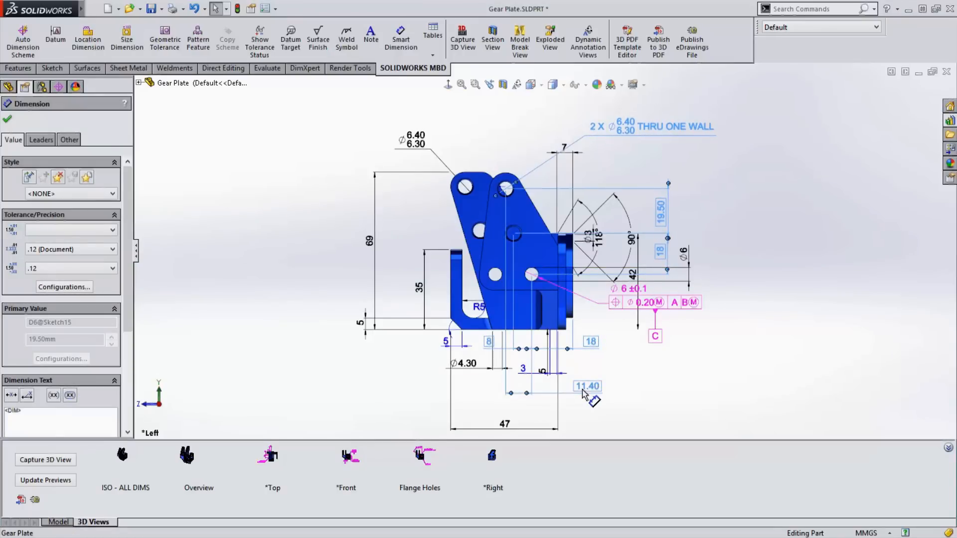
{"action": "mouse_move", "coordinate": [644, 379]}
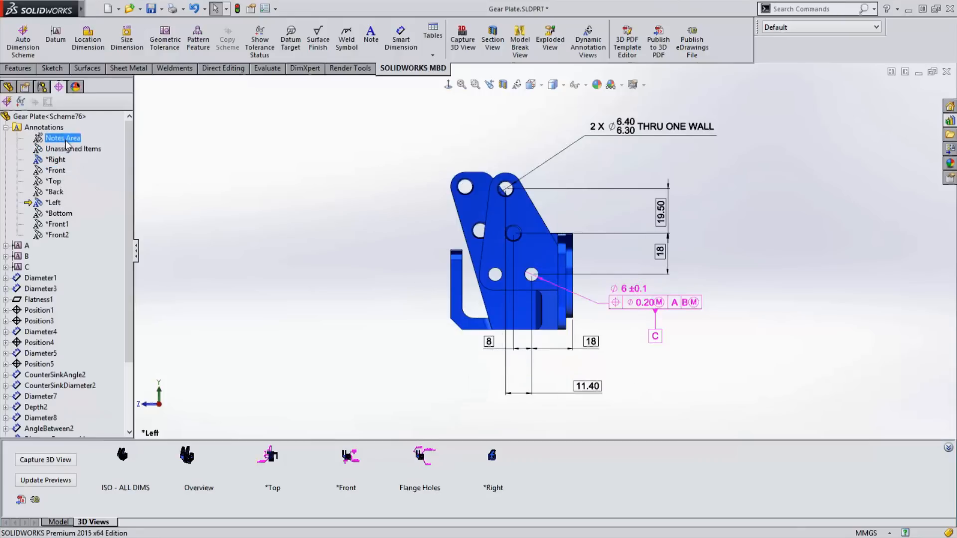
Activate the *Top annotation view showing the 2x Ø4.3 hole position tolerance
{"action": "right_click", "coordinate": [43, 127]}
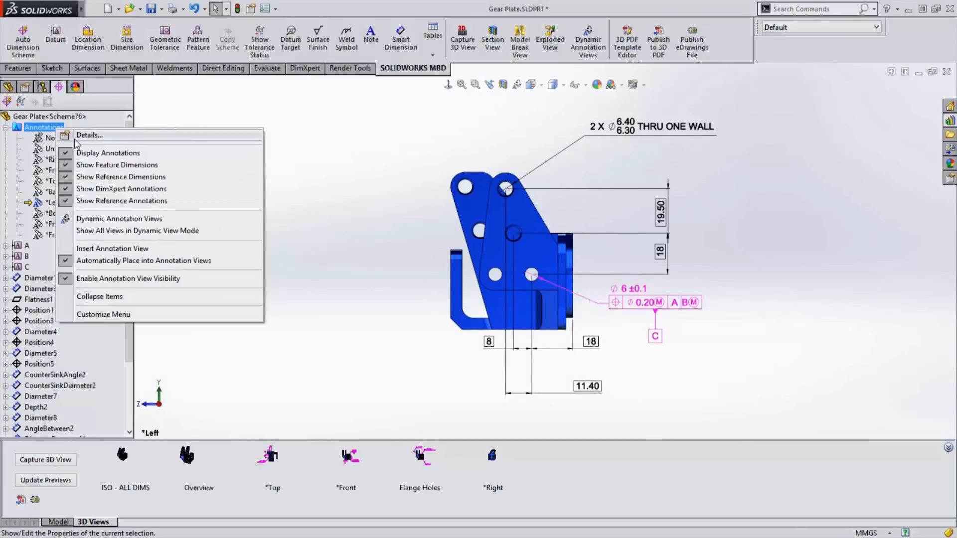
{"action": "left_click", "coordinate": [296, 286]}
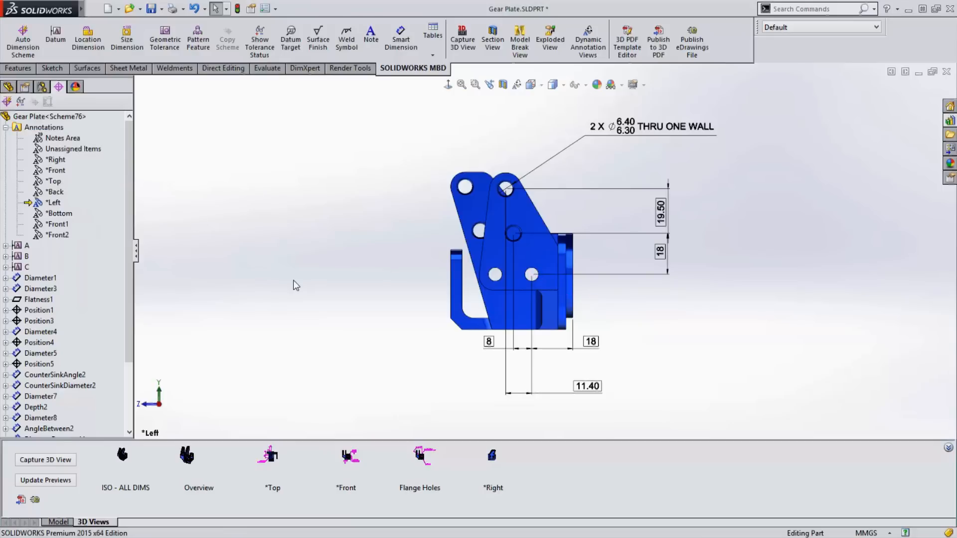
{"action": "left_click", "coordinate": [46, 459]}
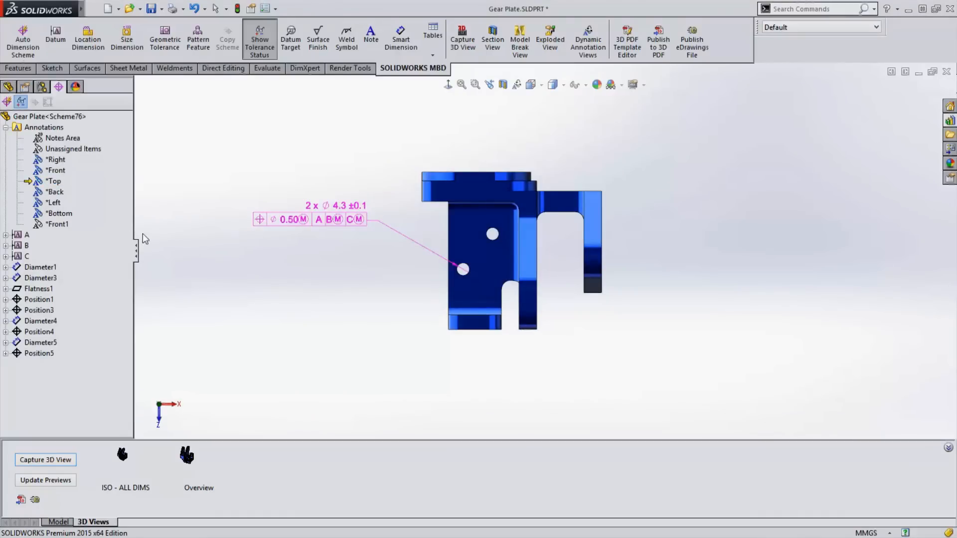
{"action": "mouse_move", "coordinate": [71, 359]}
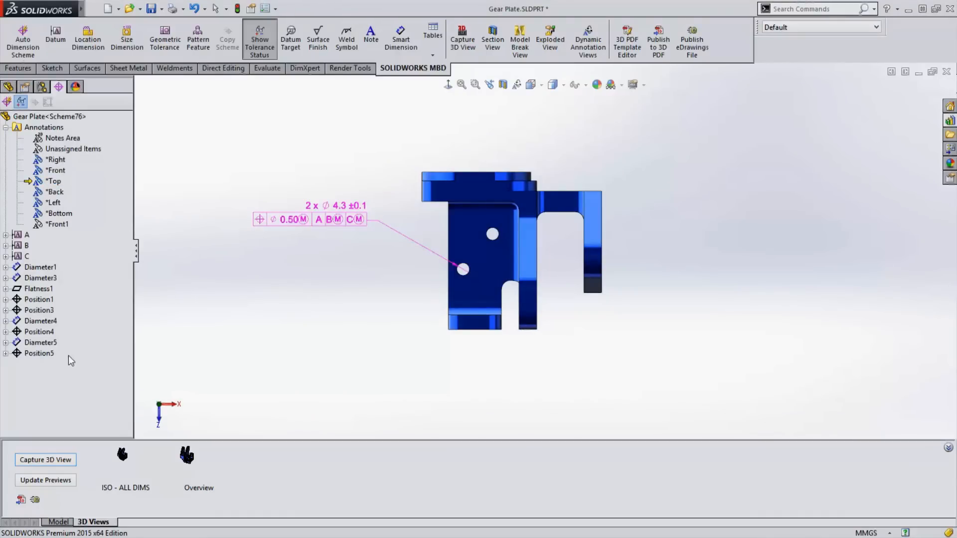
Add the 10, 4 and 12 hole dimensions to *Top and drag the tolerance callout below the part
{"action": "right_click", "coordinate": [38, 353]}
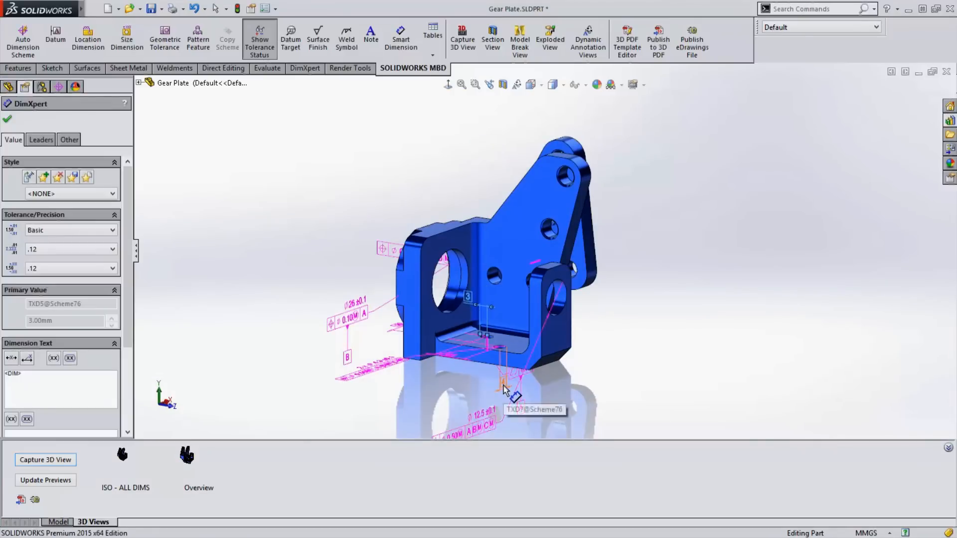
{"action": "left_click", "coordinate": [505, 389]}
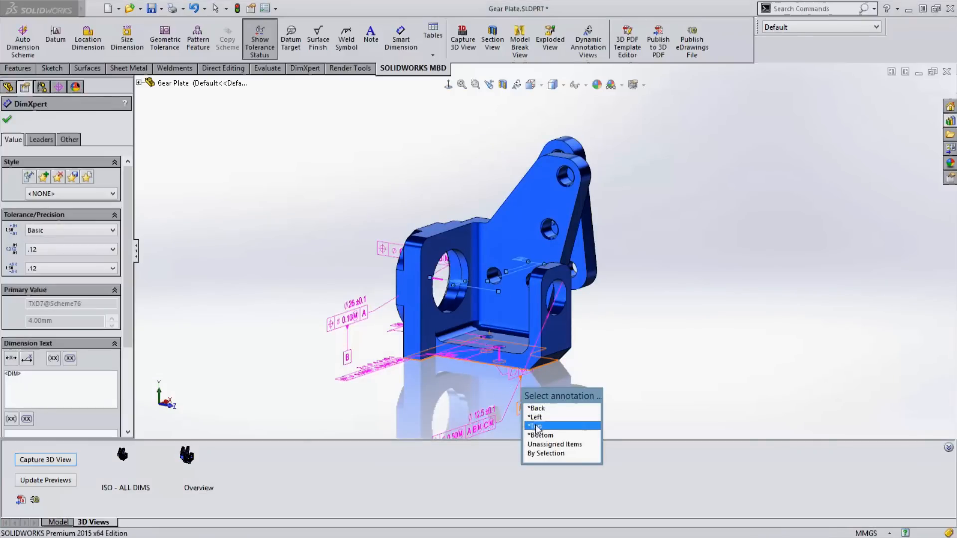
{"action": "left_click", "coordinate": [536, 426]}
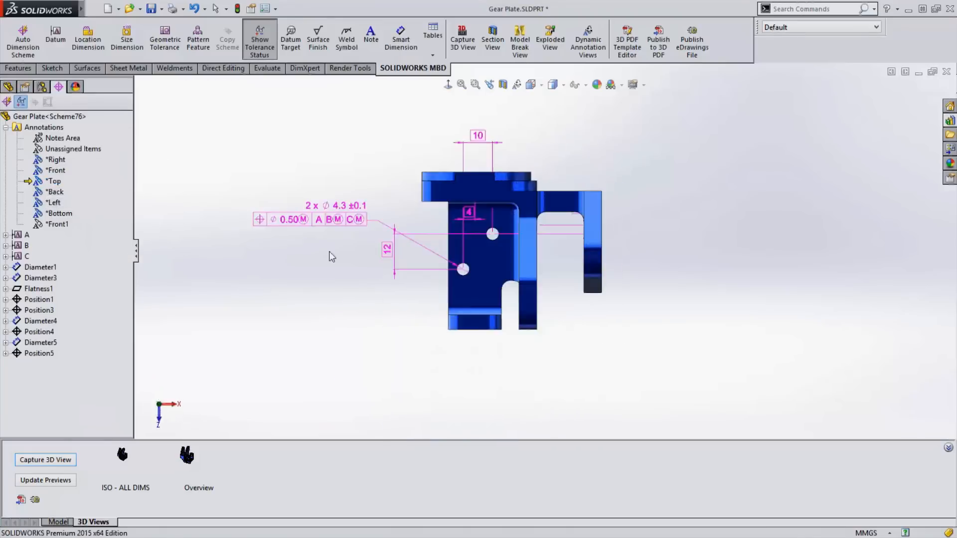
{"action": "left_click_drag", "start_coordinate": [310, 218], "coordinate": [310, 346]}
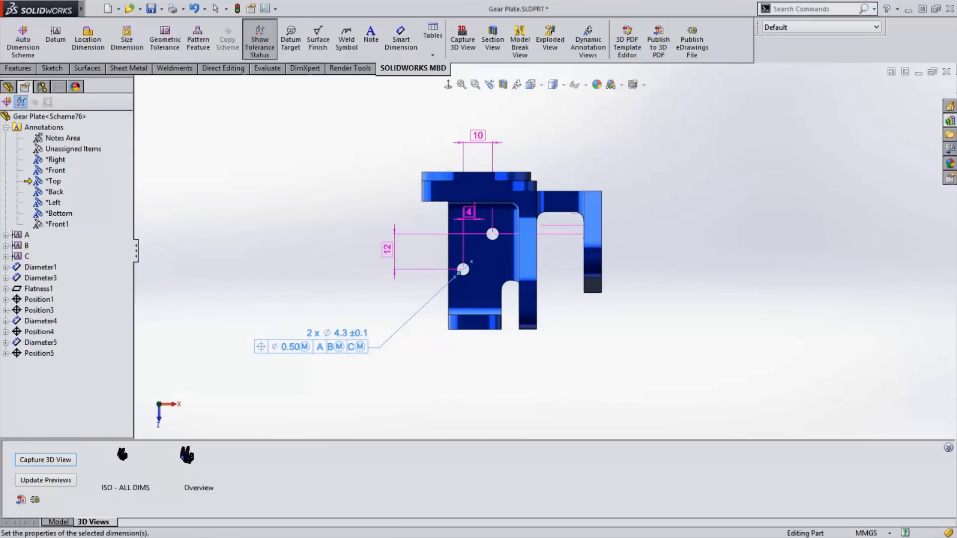